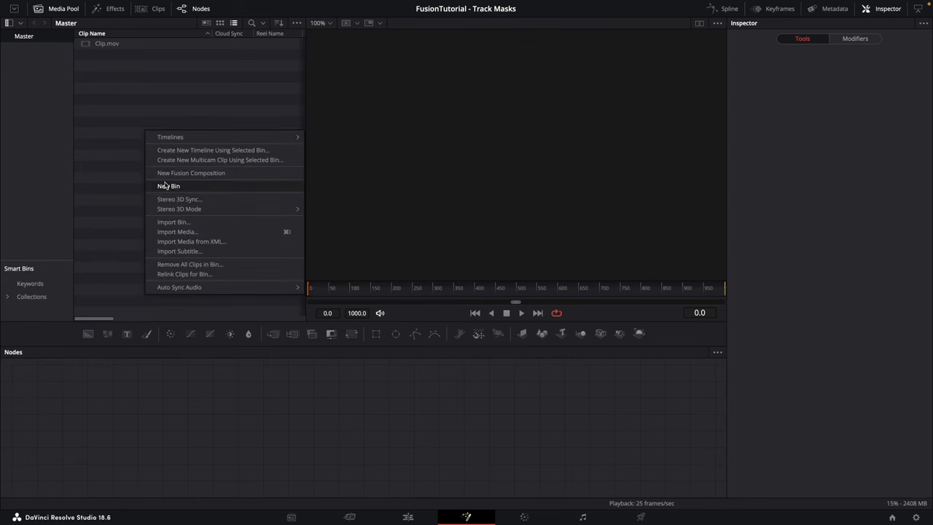
# Create a new Fusion Composition clip in the Media Pool with the default settings.
pyautogui.click(191, 172)
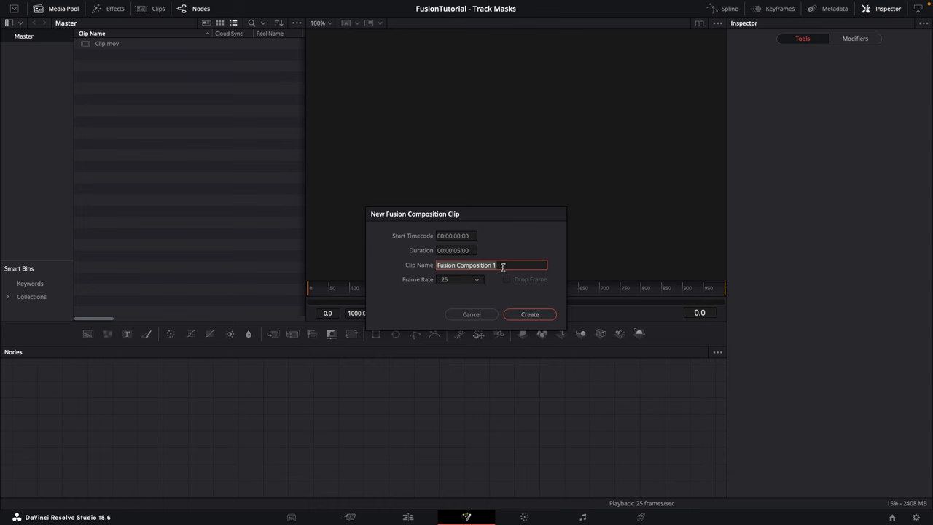
pyautogui.moveTo(450, 284)
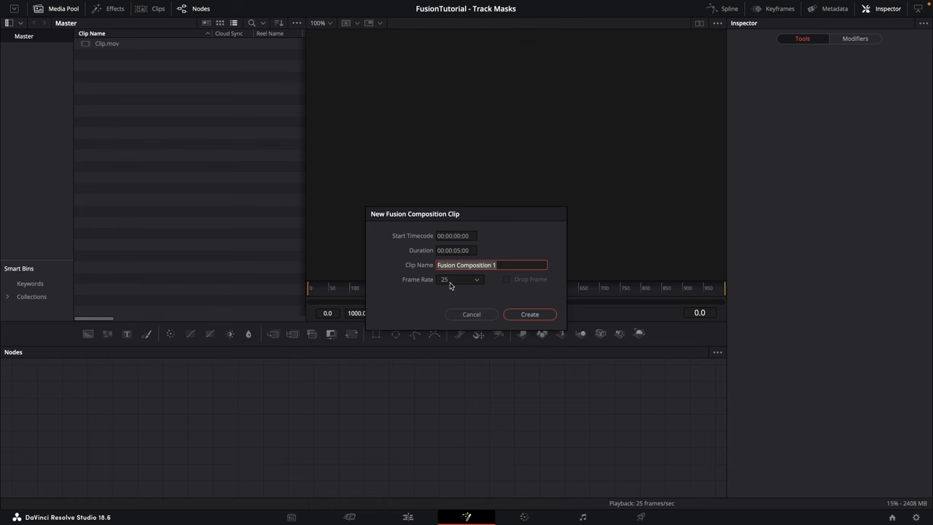
pyautogui.moveTo(460, 261)
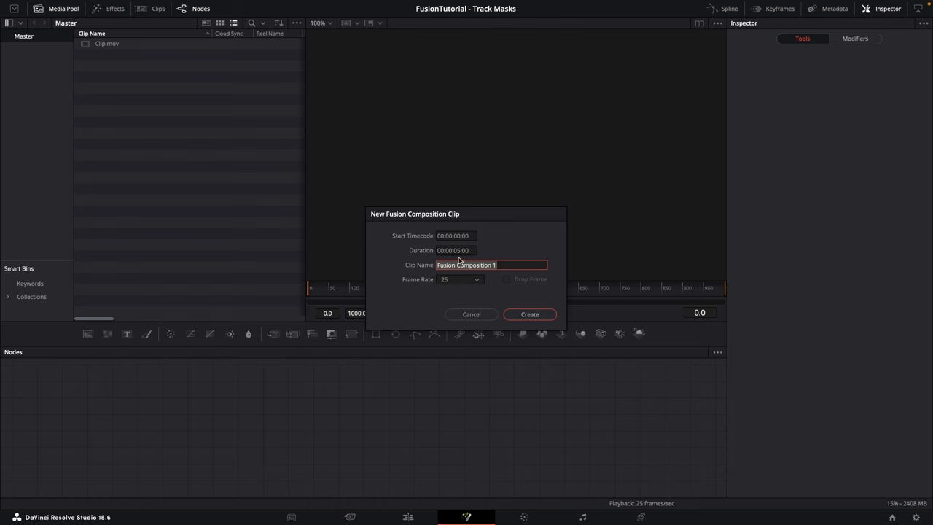
pyautogui.click(529, 314)
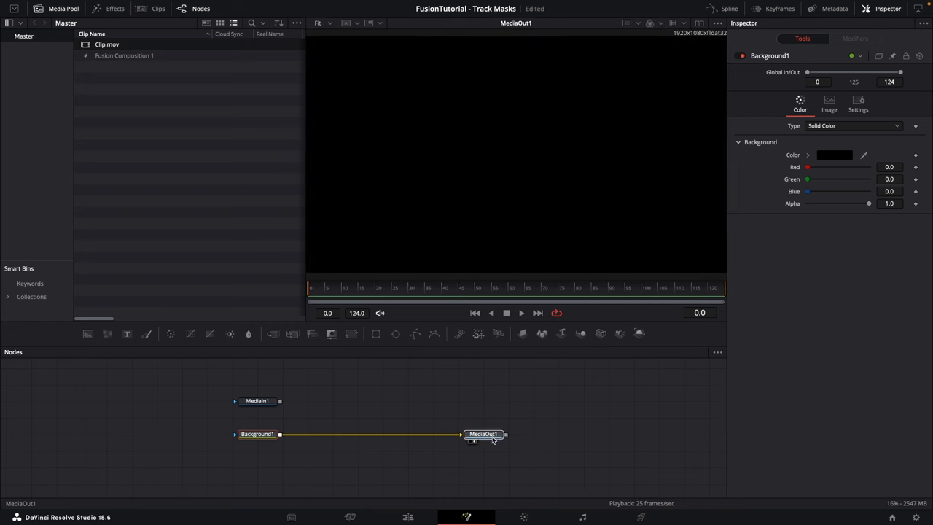
# Load the Clip.mov house footage into MediaIn1 through Merge1 and hide the Media Pool.
pyautogui.click(332, 399)
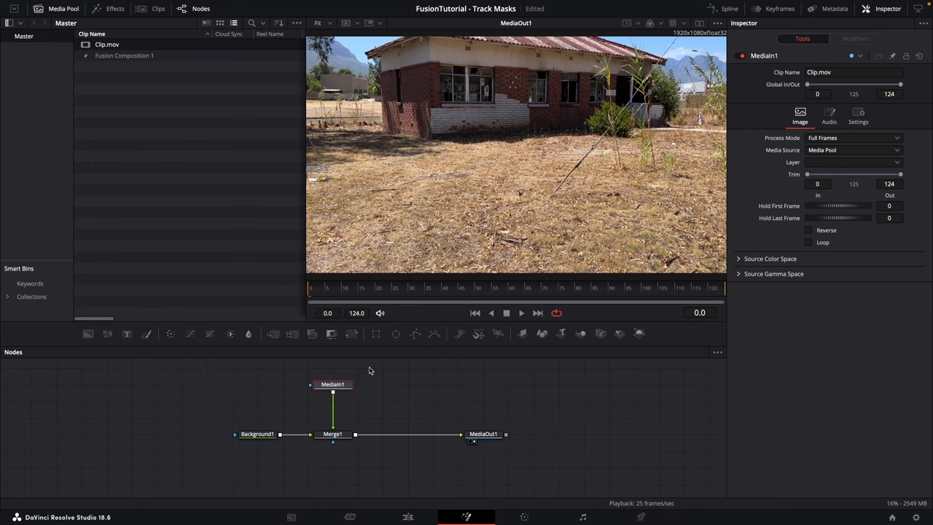
pyautogui.moveTo(266, 91)
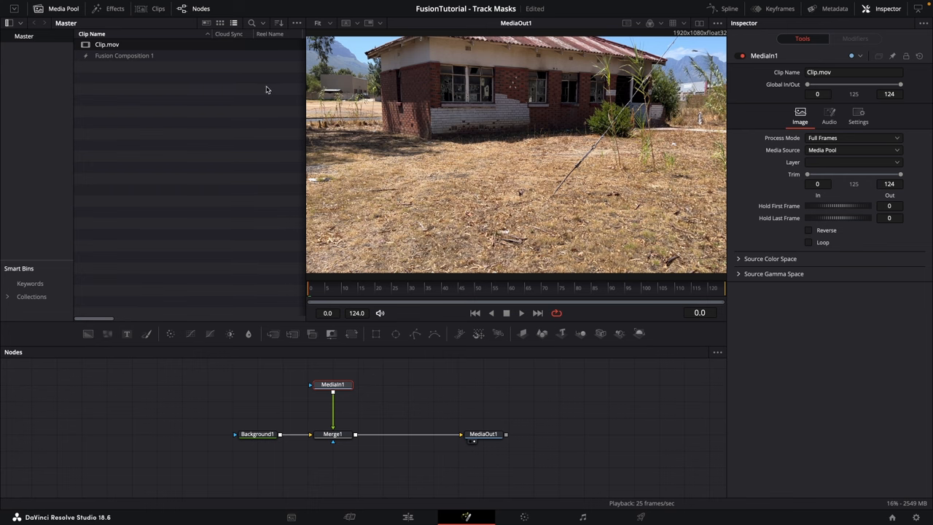
pyautogui.click(699, 23)
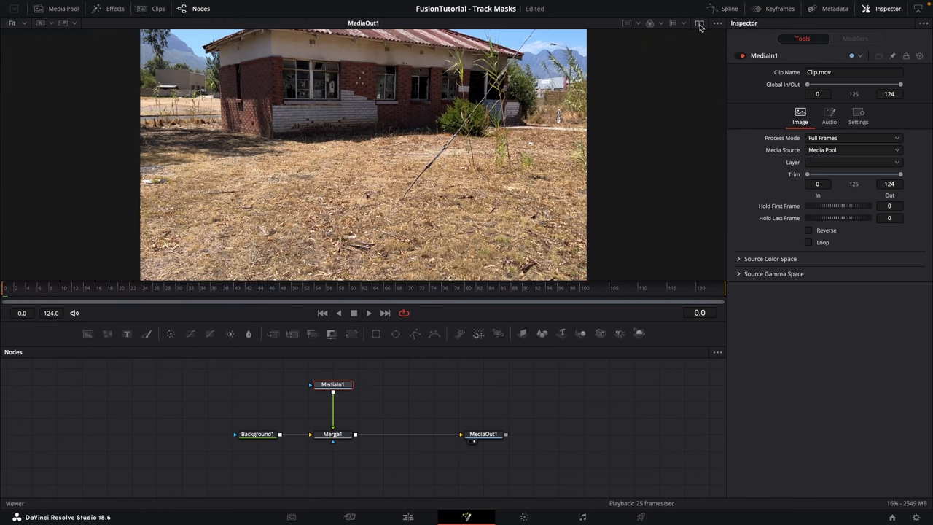
pyautogui.click(368, 312)
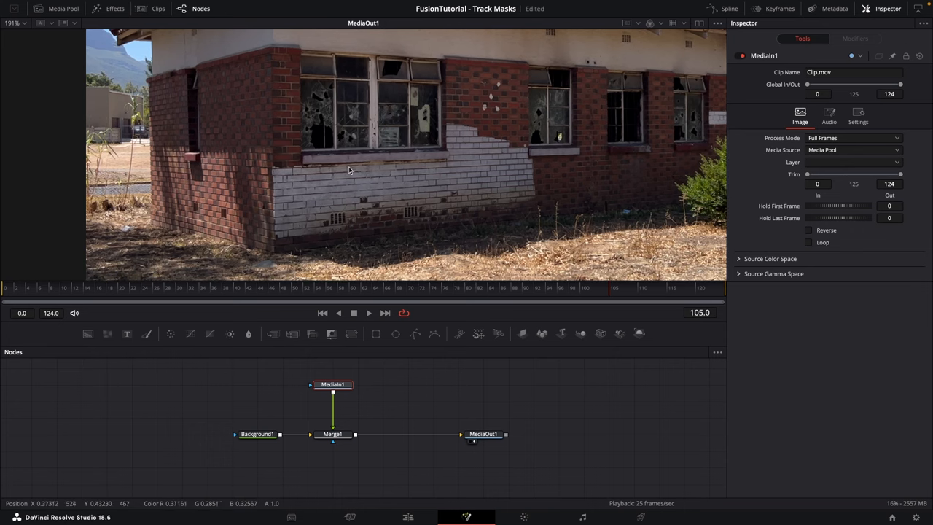
pyautogui.moveTo(431, 156)
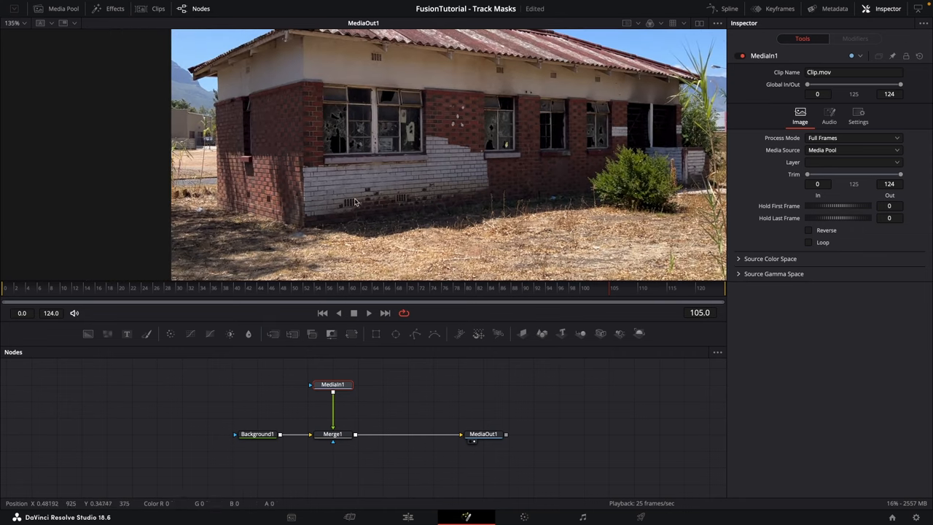
pyautogui.moveTo(411, 238)
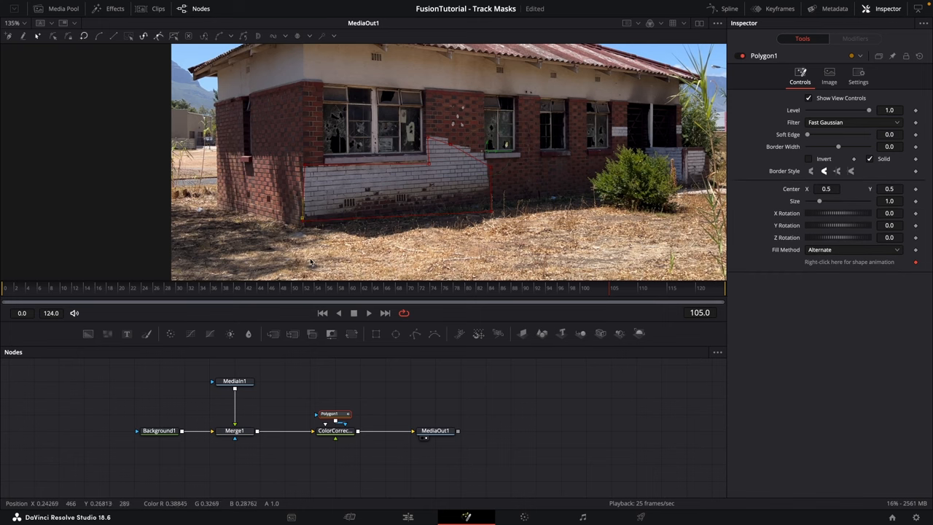
pyautogui.click(261, 288)
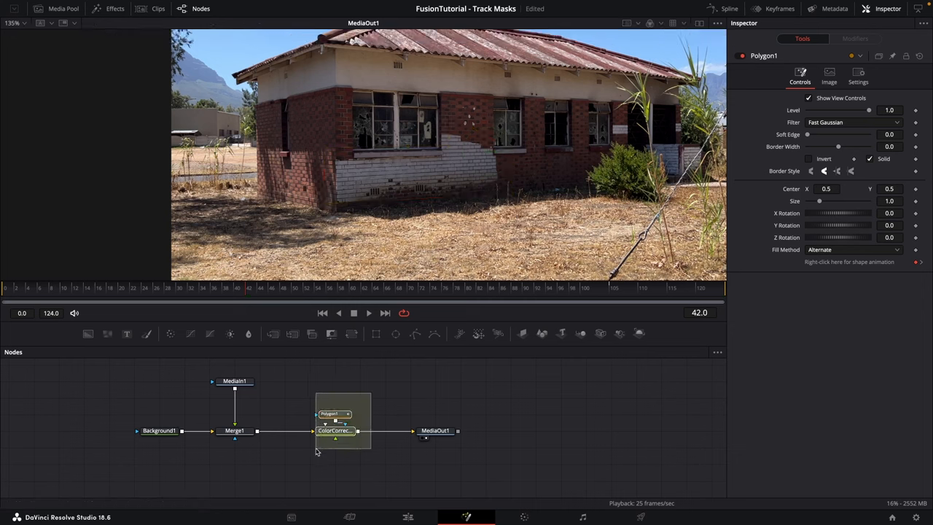
pyautogui.click(336, 430)
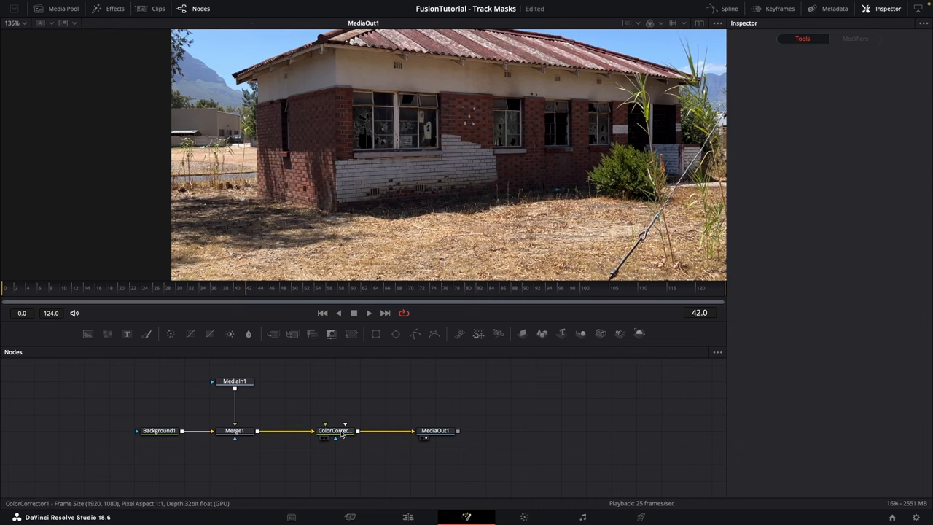
pyautogui.click(336, 430)
pyautogui.write('t')
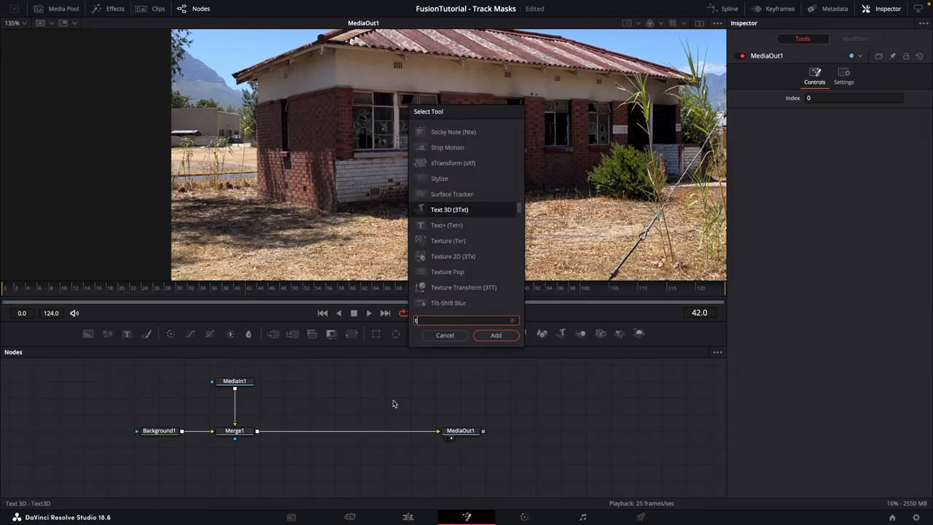
# Add a Planar Tracker via the 'track' search and drop it between Merge1 and MediaOut1.
pyautogui.write('rack')
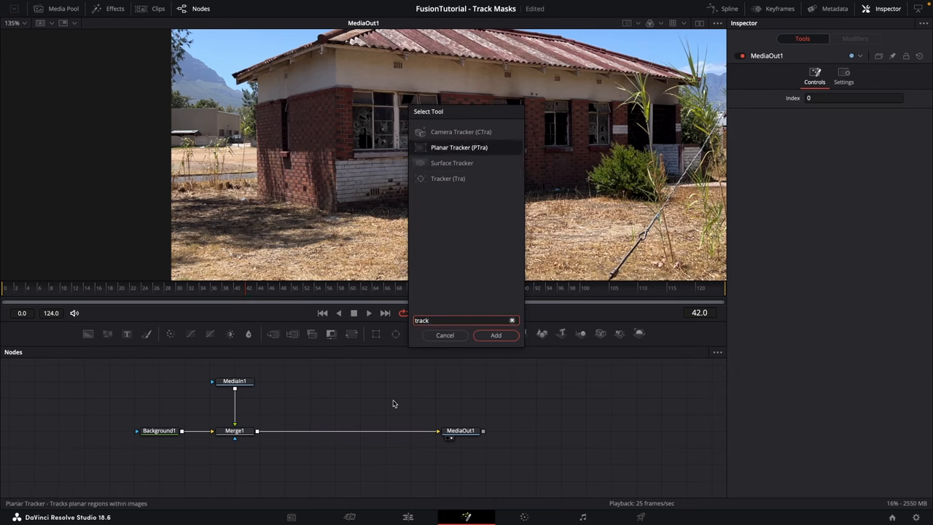
pyautogui.click(496, 333)
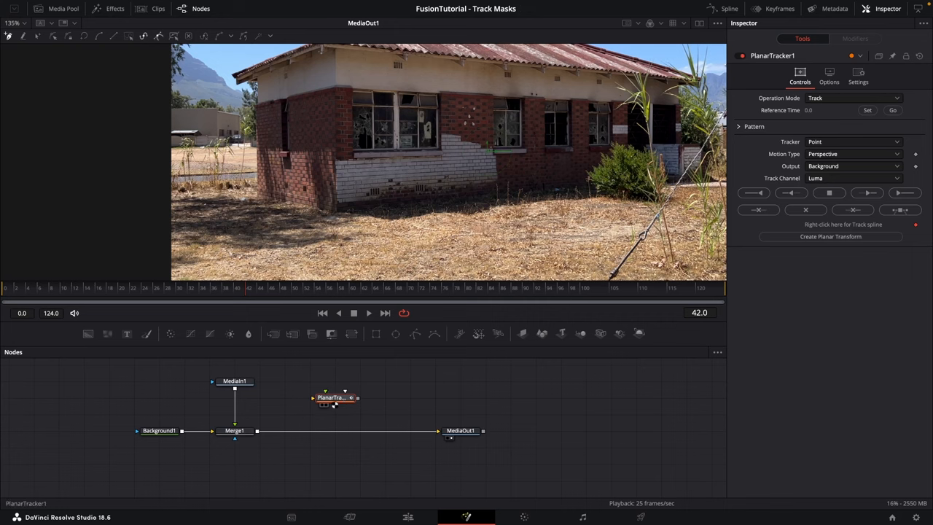
pyautogui.moveTo(335, 397); pyautogui.dragTo(357, 430)
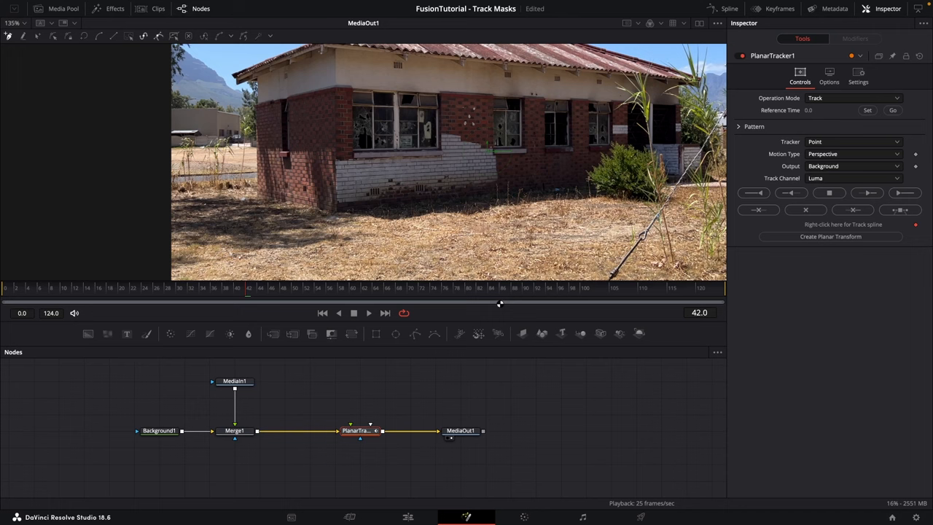
pyautogui.moveTo(501, 173)
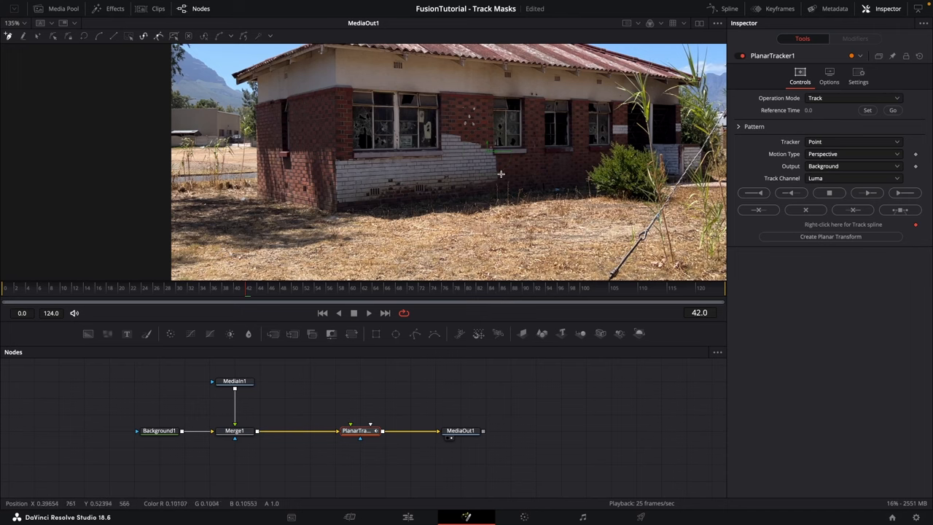
# Park on frame 60 and set it as PlanarTracker1's reference time.
pyautogui.click(420, 287)
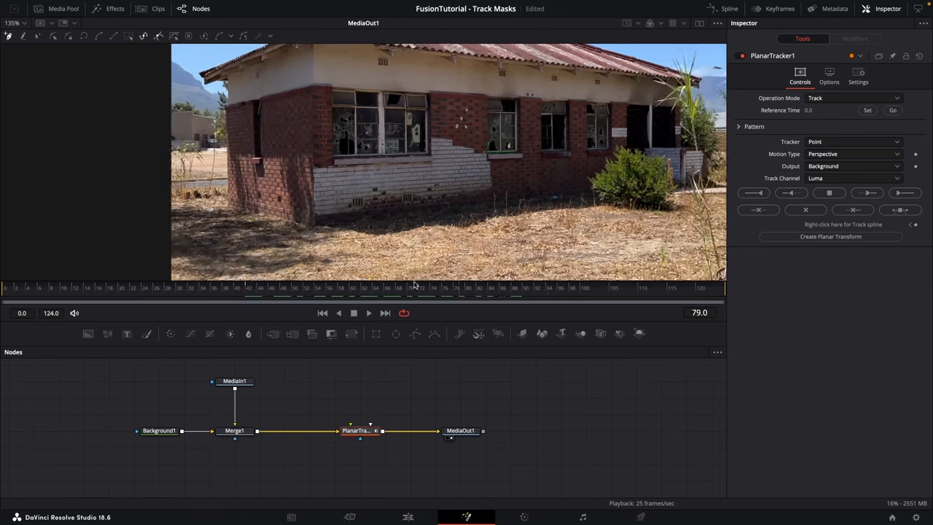
pyautogui.click(370, 287)
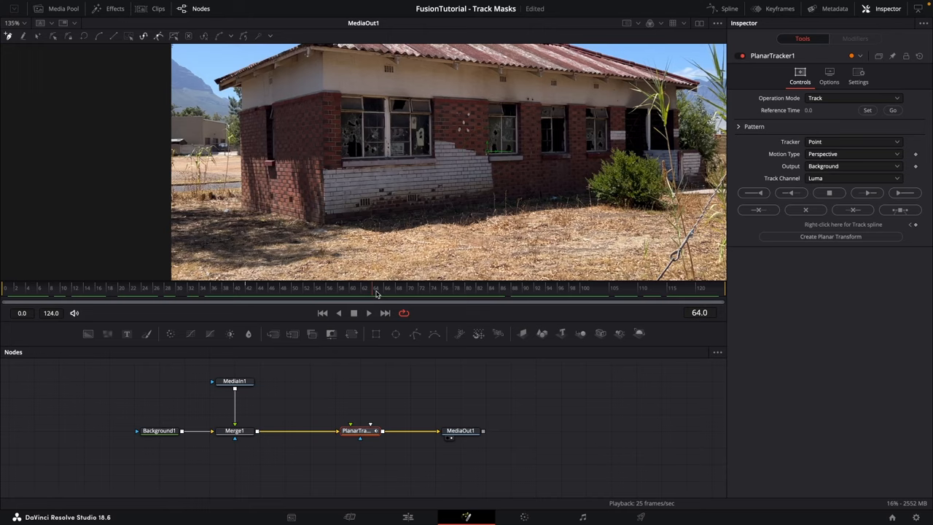
pyautogui.click(376, 293)
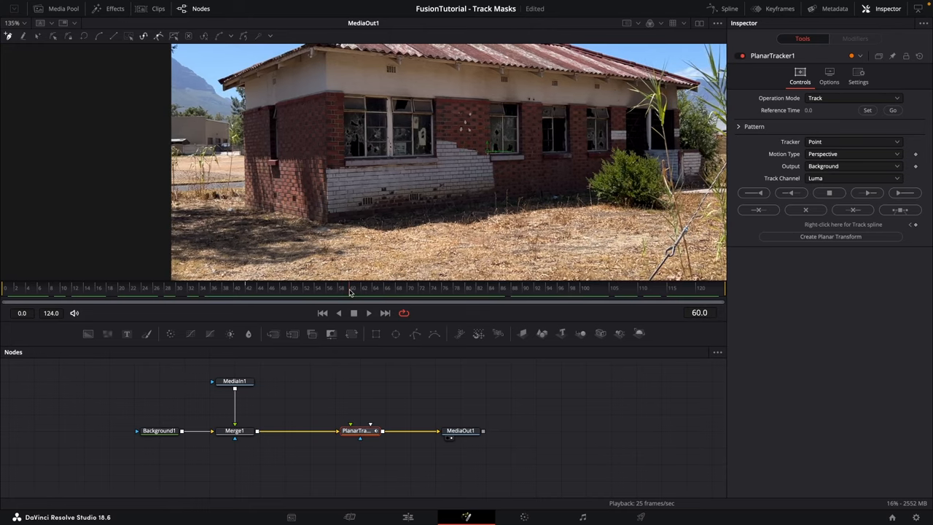
pyautogui.moveTo(415, 389)
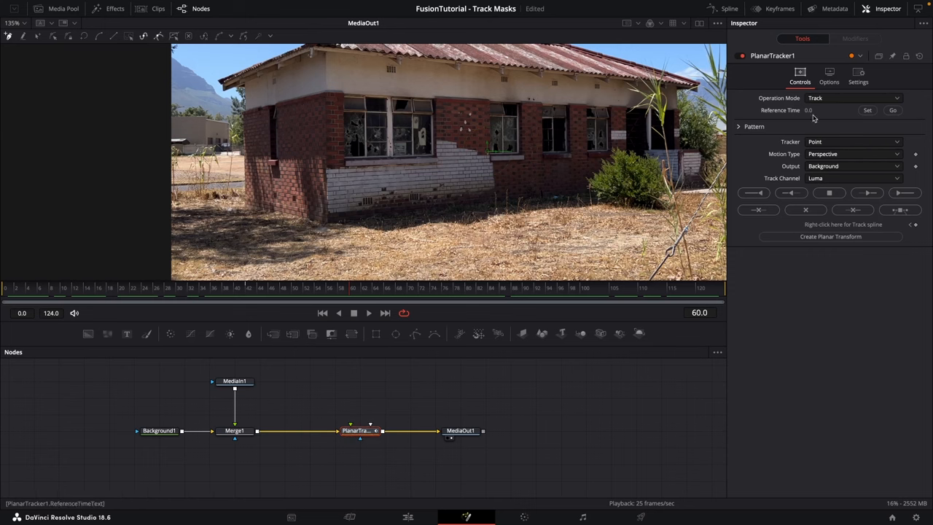
pyautogui.click(866, 110)
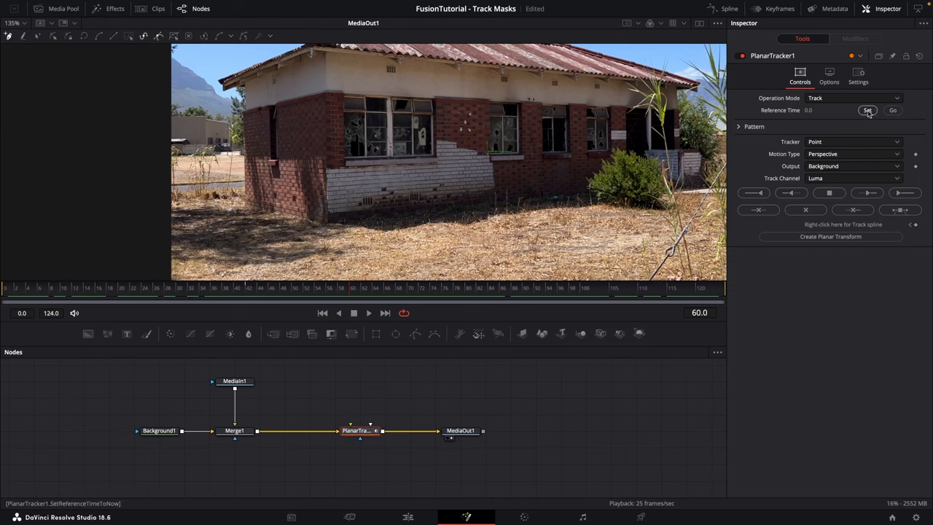
pyautogui.click(867, 111)
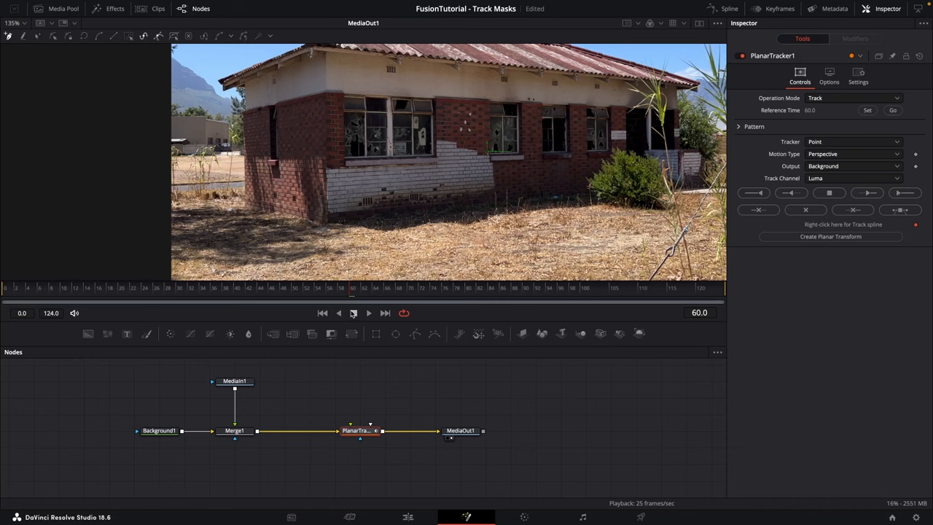
# Track the white wall pattern in Hybrid Point/Area mode forward and back across the clip.
pyautogui.click(853, 141)
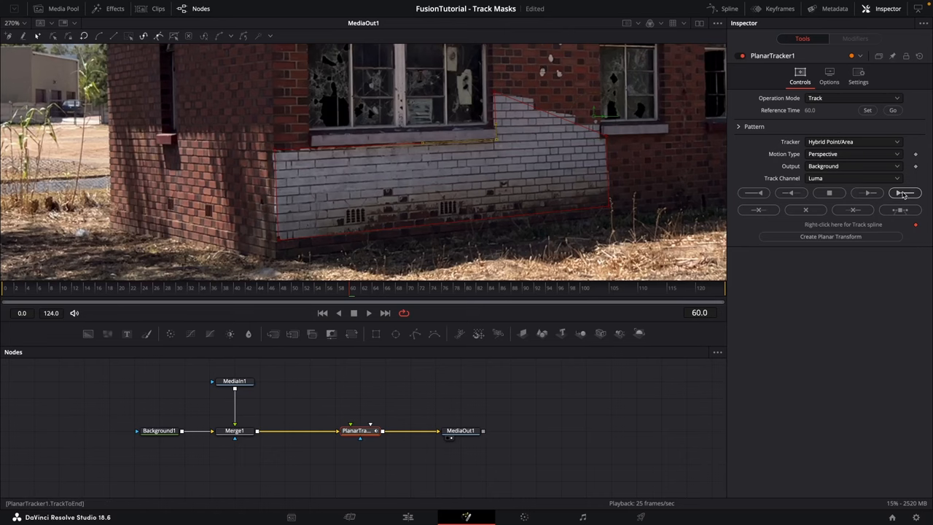
pyautogui.click(904, 192)
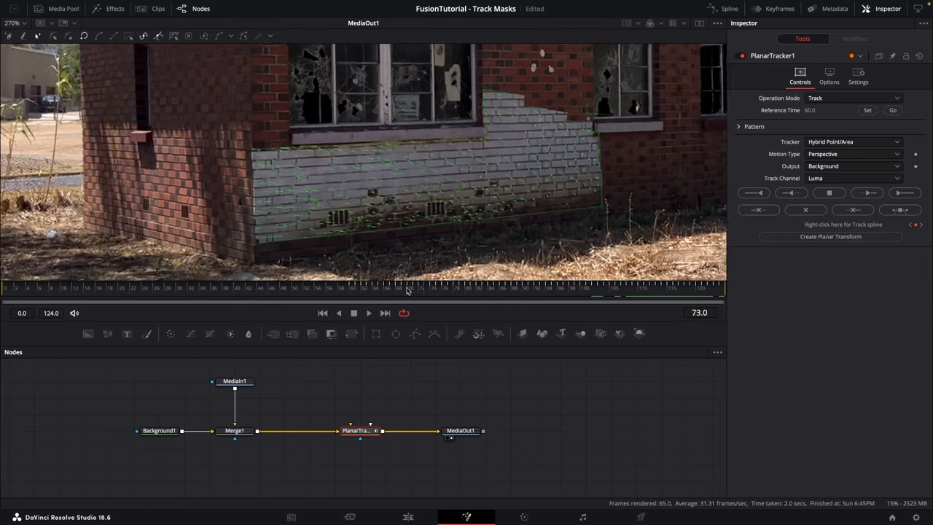
pyautogui.click(391, 286)
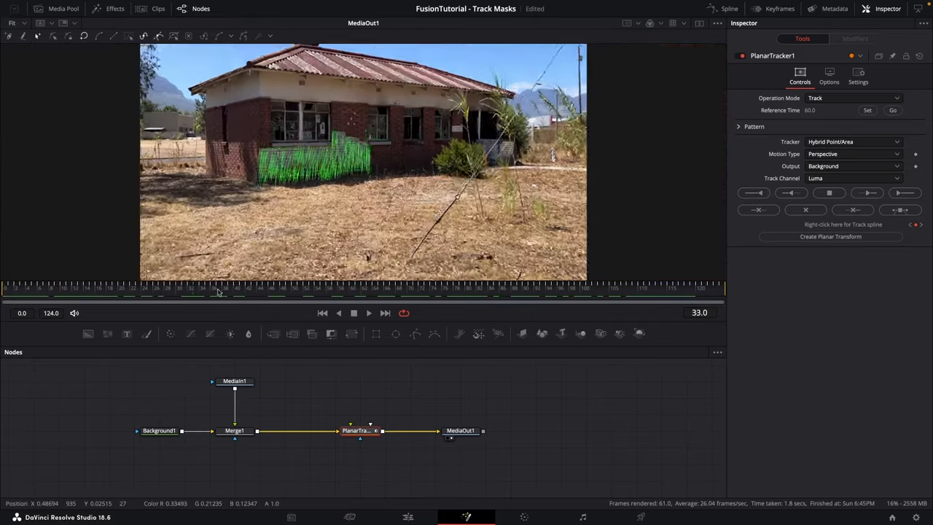
pyautogui.click(197, 288)
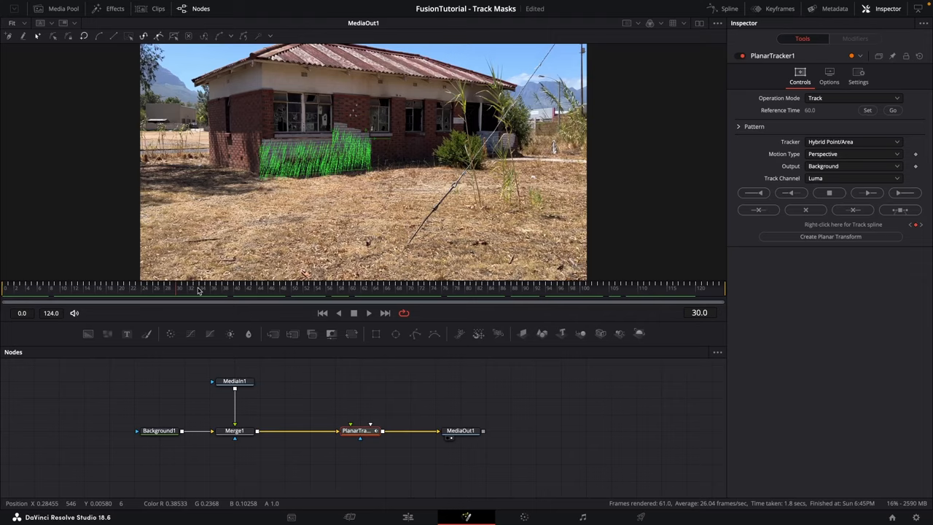
# Create a Planar Transform from the wall track and pull PlanarTracker1 out of the Merge-to-MediaOut line.
pyautogui.click(411, 290)
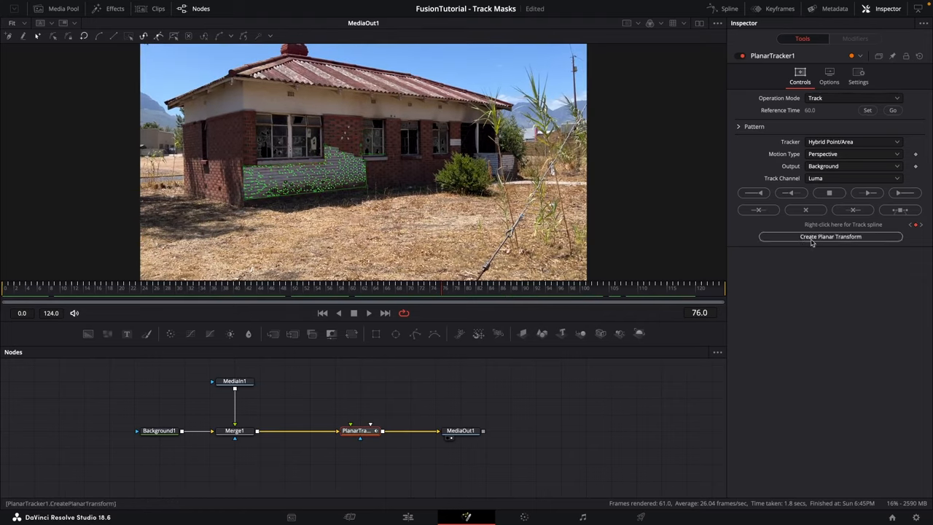
pyautogui.moveTo(831, 242)
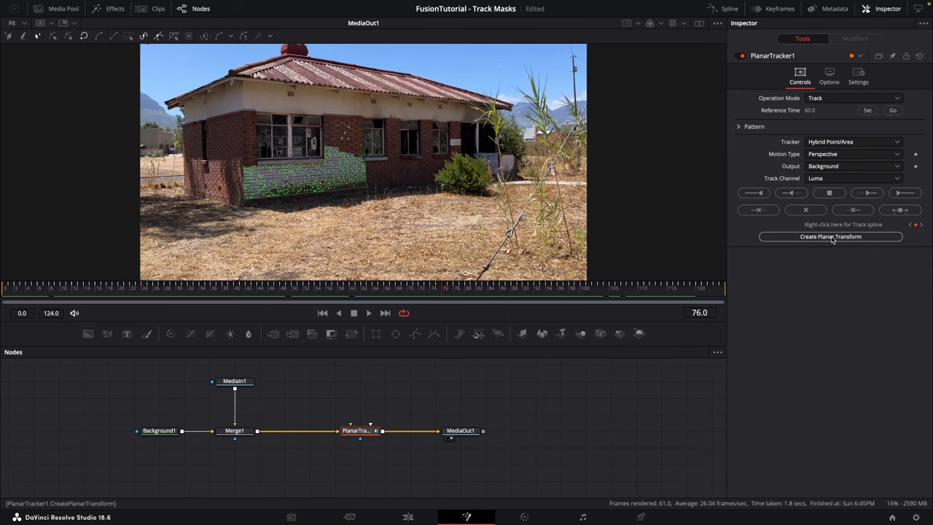
pyautogui.click(832, 237)
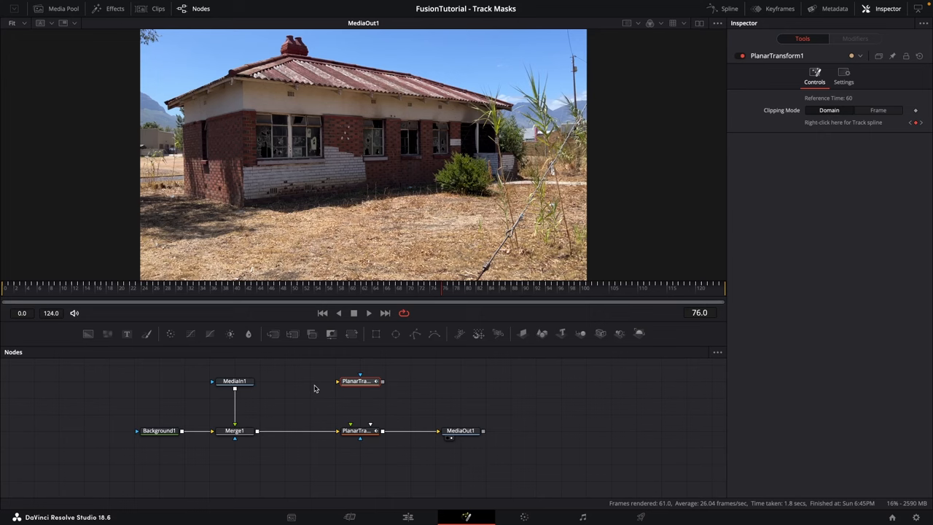
pyautogui.moveTo(445, 387)
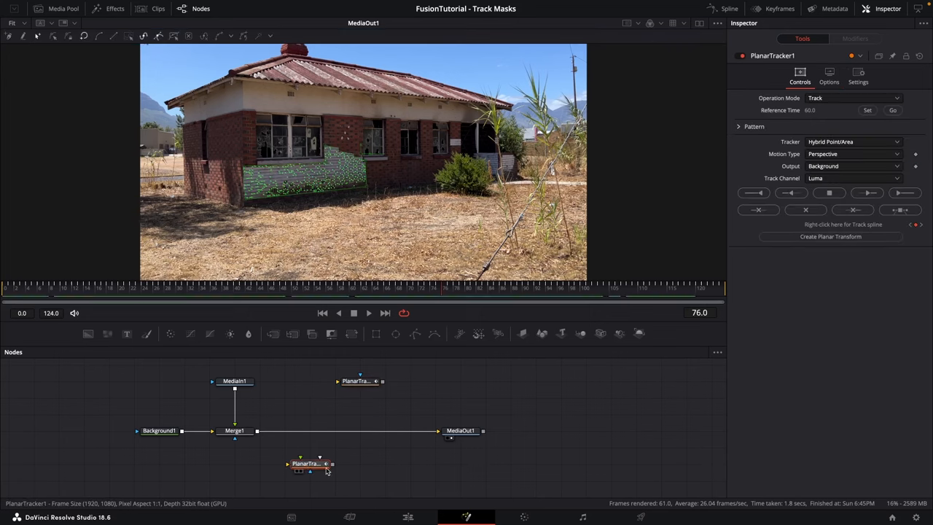
pyautogui.moveTo(305, 464); pyautogui.dragTo(85, 414)
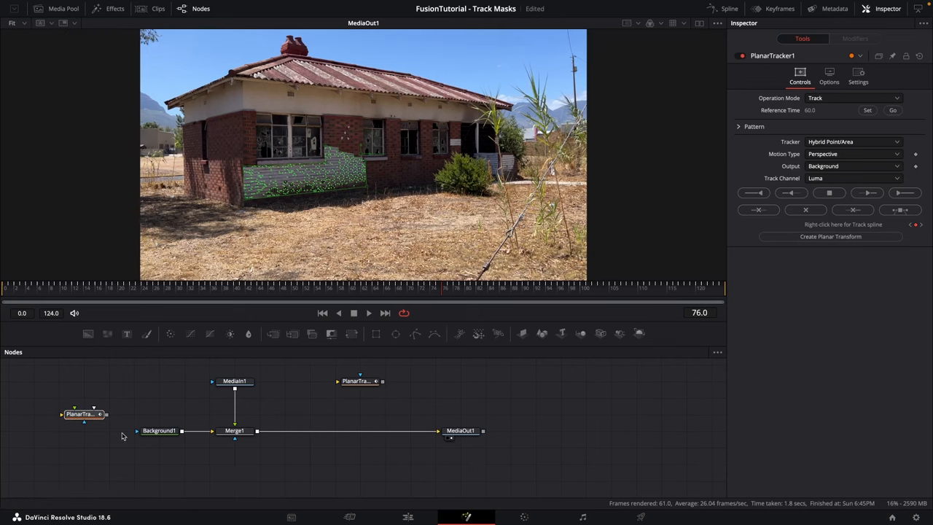
pyautogui.click(357, 380)
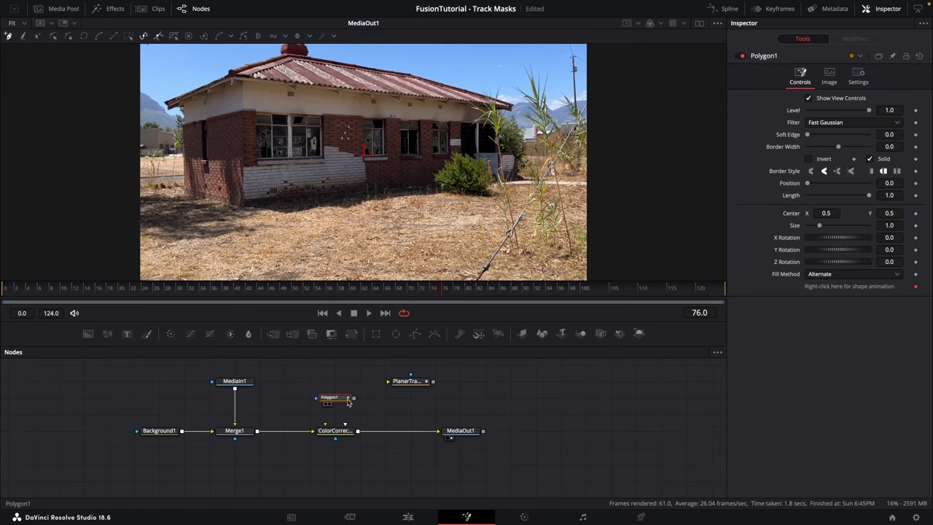
# Connect Polygon1 to ColorCorrector1's effect mask input and place it beneath the corrector.
pyautogui.moveTo(352, 400); pyautogui.dragTo(335, 437)
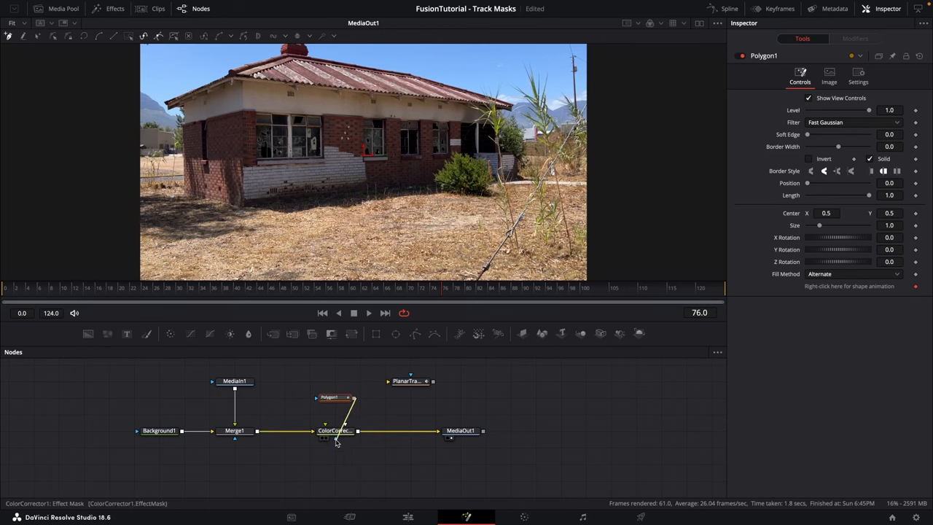
pyautogui.moveTo(328, 397); pyautogui.dragTo(332, 480)
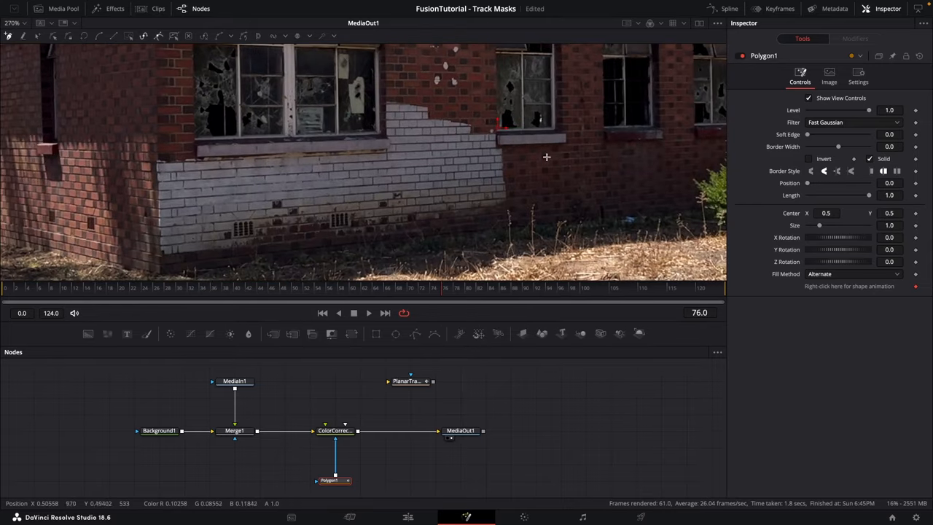
pyautogui.moveTo(373, 296)
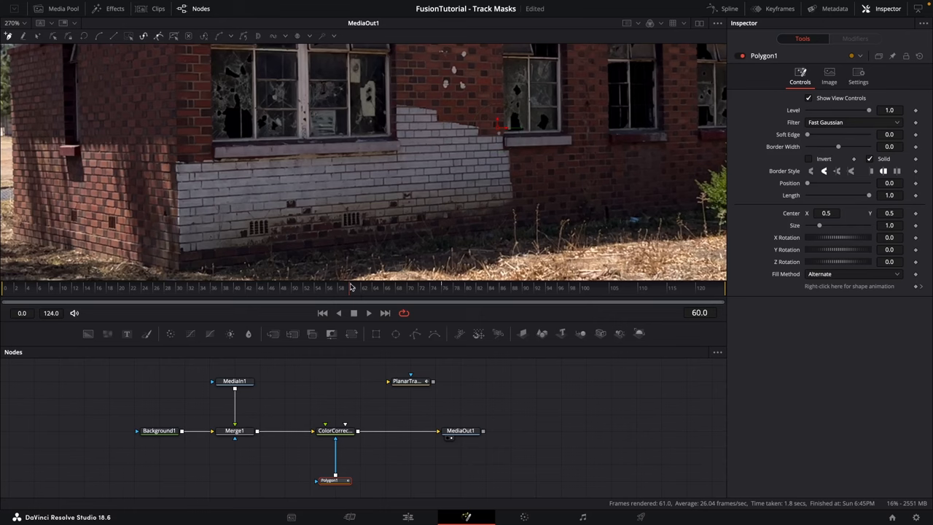
# Close the polygon outline around the white painted wall section in the viewer.
pyautogui.scroll(3)
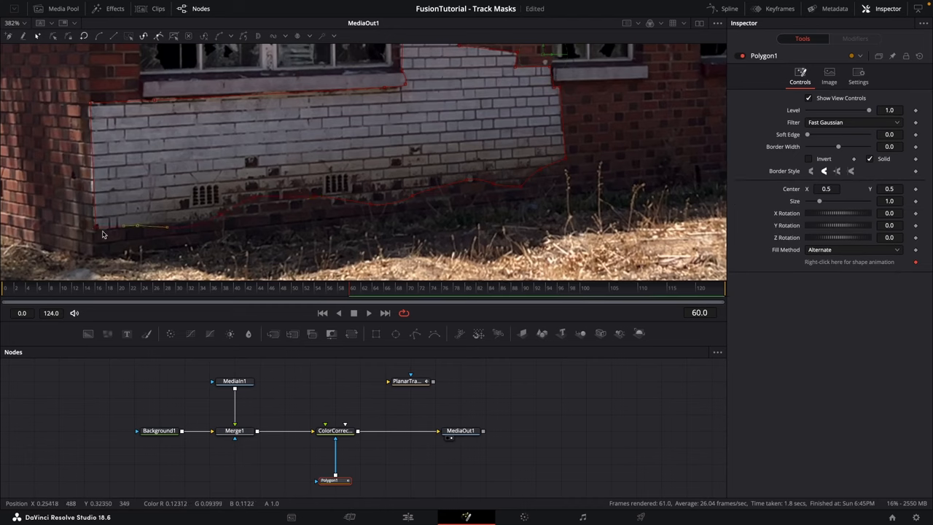
pyautogui.click(431, 381)
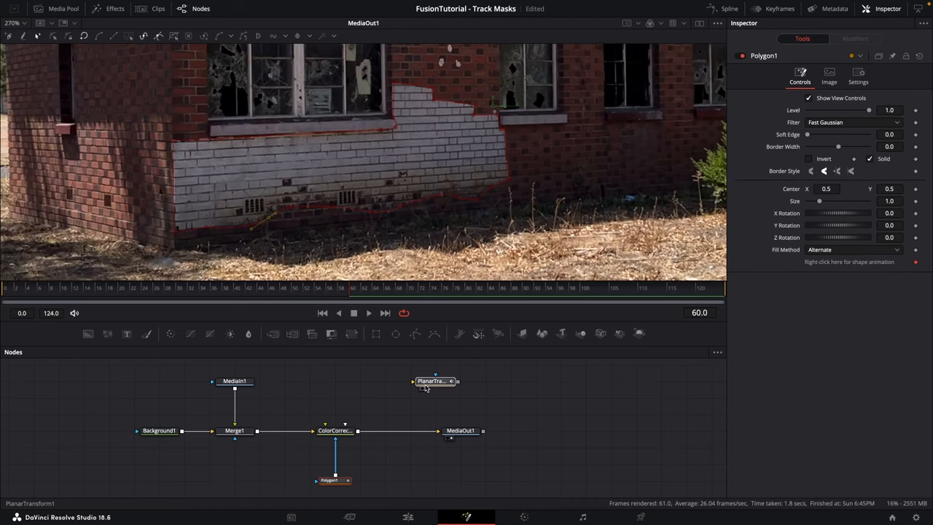
# Insert PlanarTransform1 between Polygon1 and the effect mask so the outline follows the wall.
pyautogui.moveTo(435, 380); pyautogui.dragTo(335, 446)
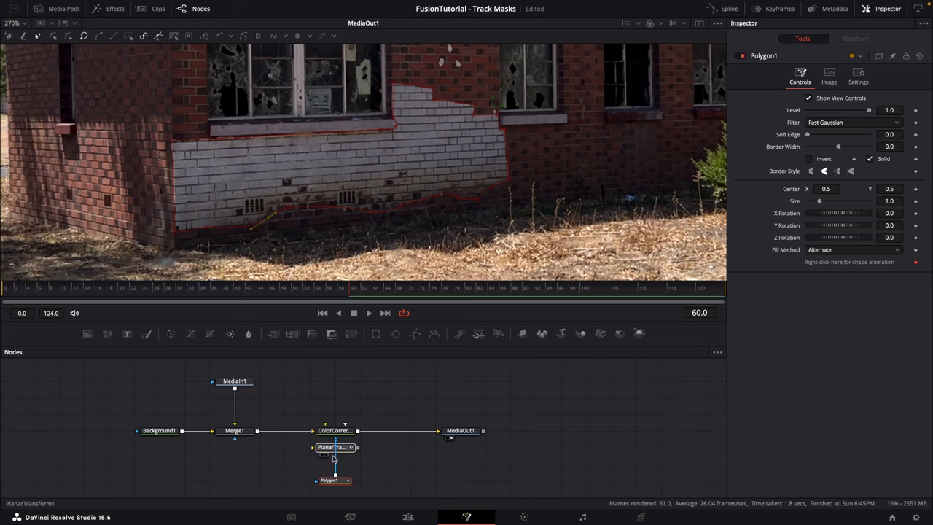
pyautogui.click(333, 446)
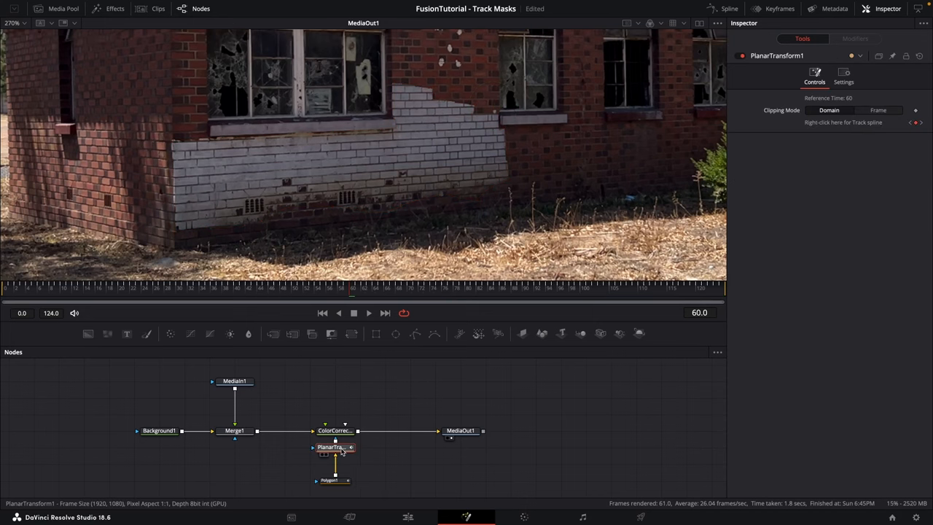
pyautogui.click(385, 312)
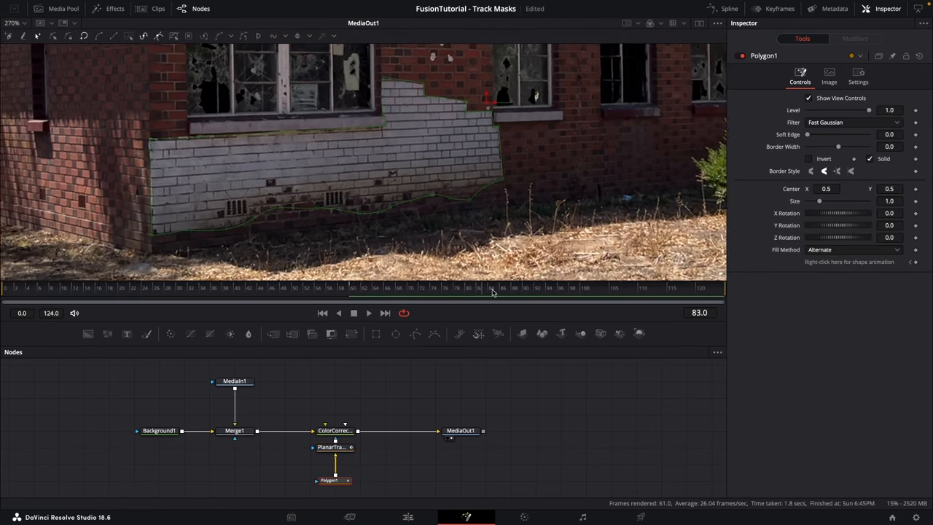
pyautogui.click(105, 294)
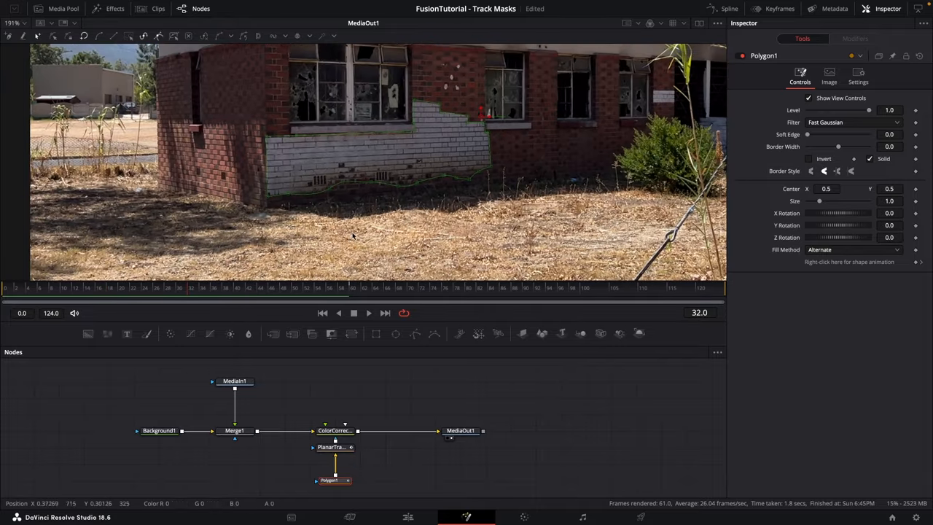
pyautogui.scroll(3)
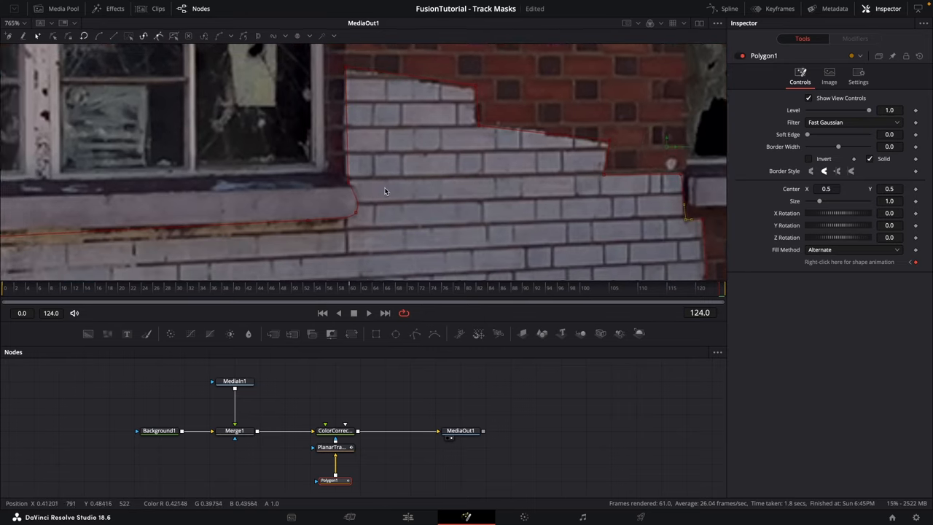
# Push ColorCorrector1's color wheel toward magenta and check the tinted wall on an earlier frame.
pyautogui.click(350, 429)
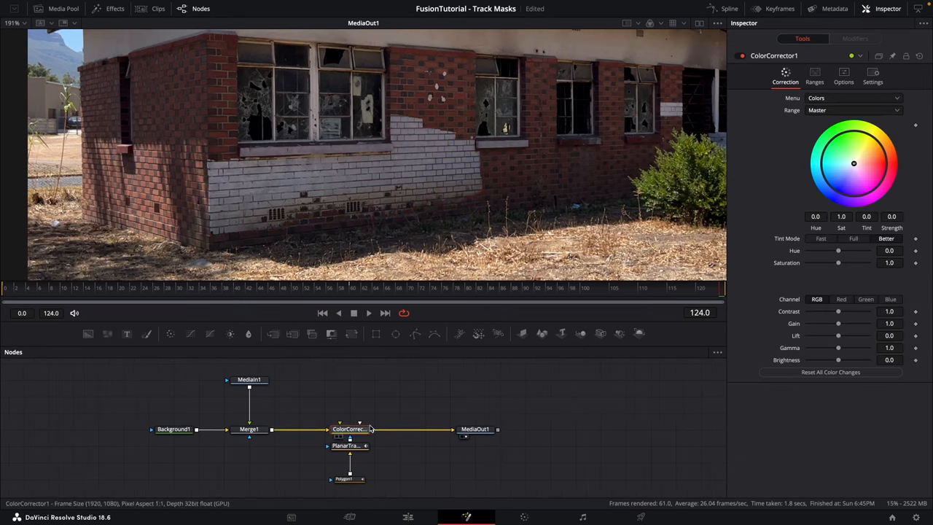
pyautogui.moveTo(854, 163); pyautogui.dragTo(866, 184)
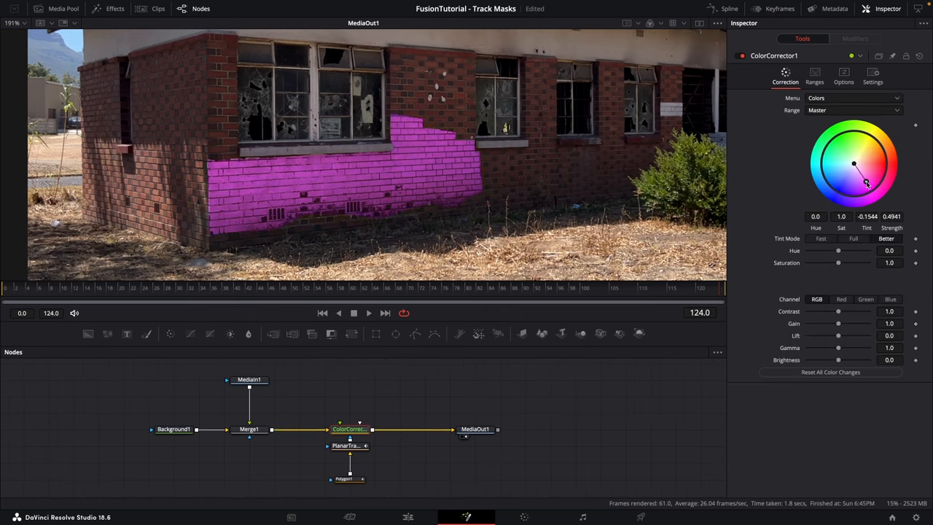
pyautogui.click(204, 295)
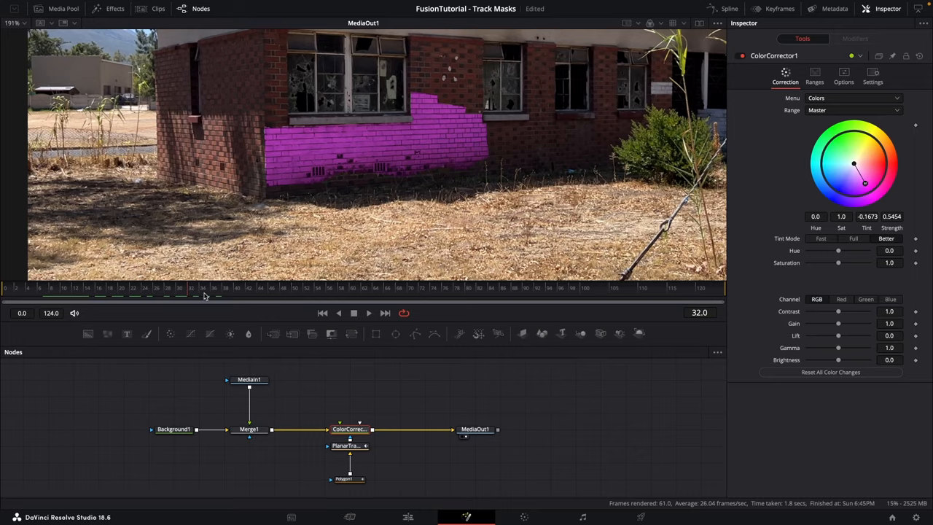
# Fit the whole shot in the viewer and play the comp from the first frame to review the magenta wall.
pyautogui.click(420, 287)
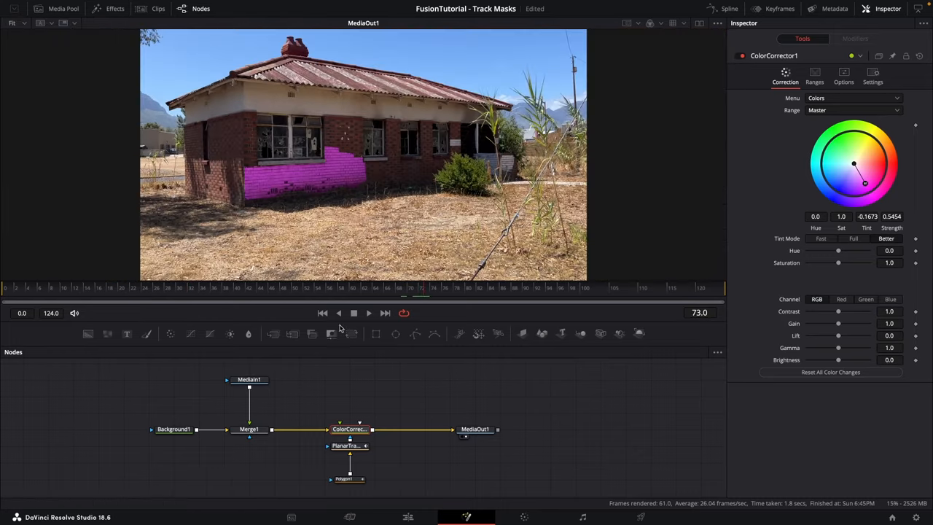
pyautogui.click(367, 312)
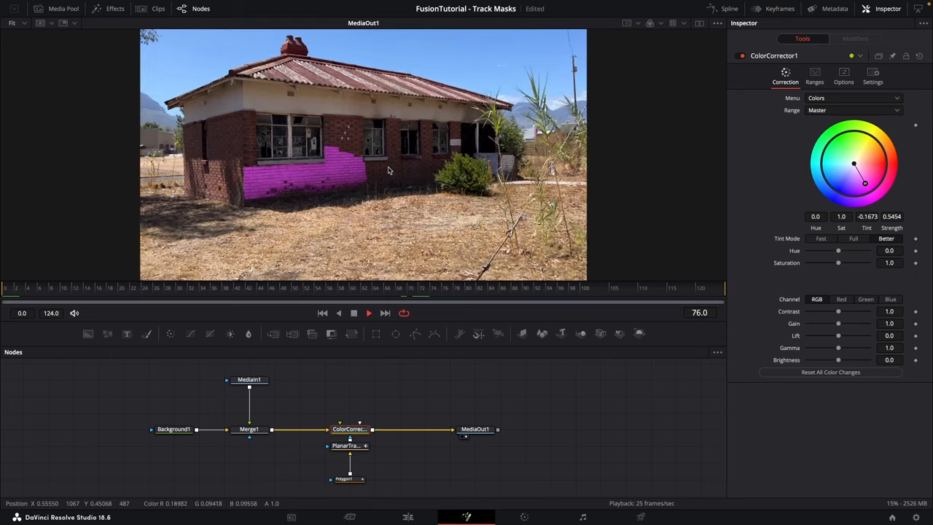
pyautogui.click(322, 312)
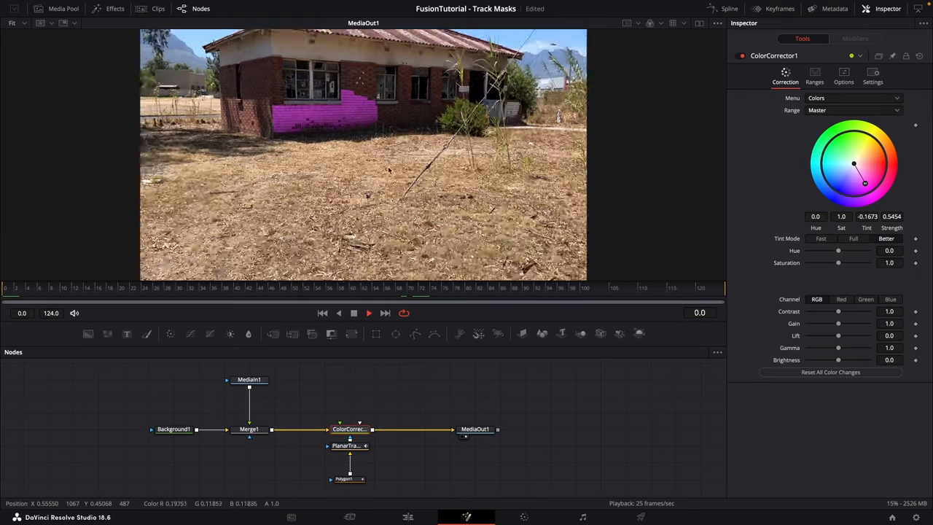